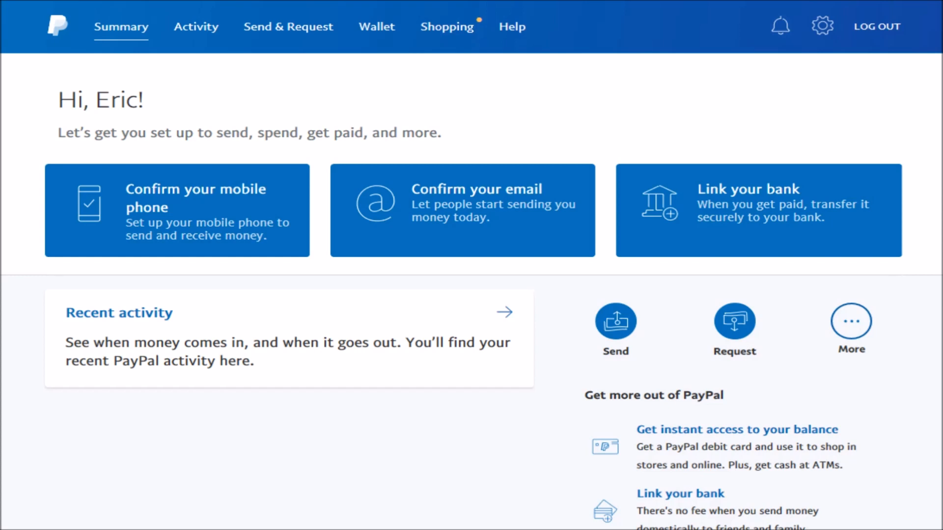
mouse_move(354, 26)
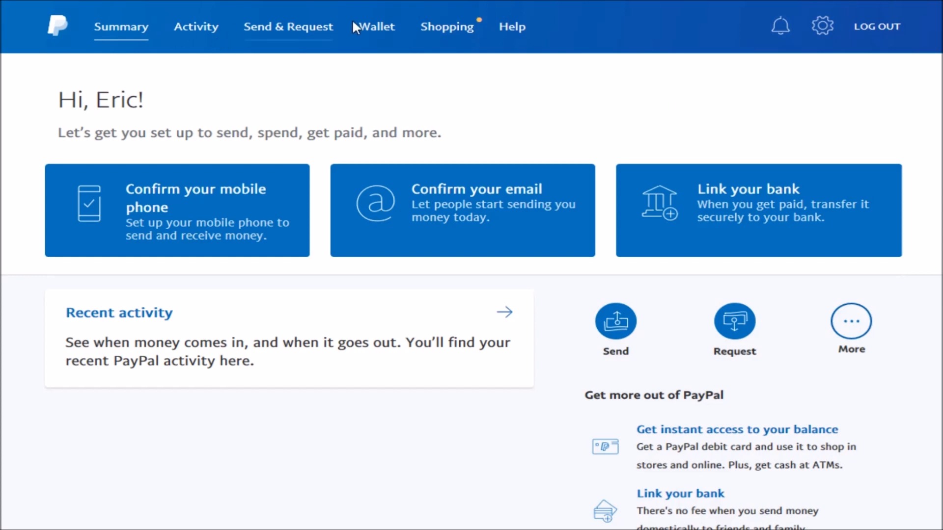
mouse_move(376, 26)
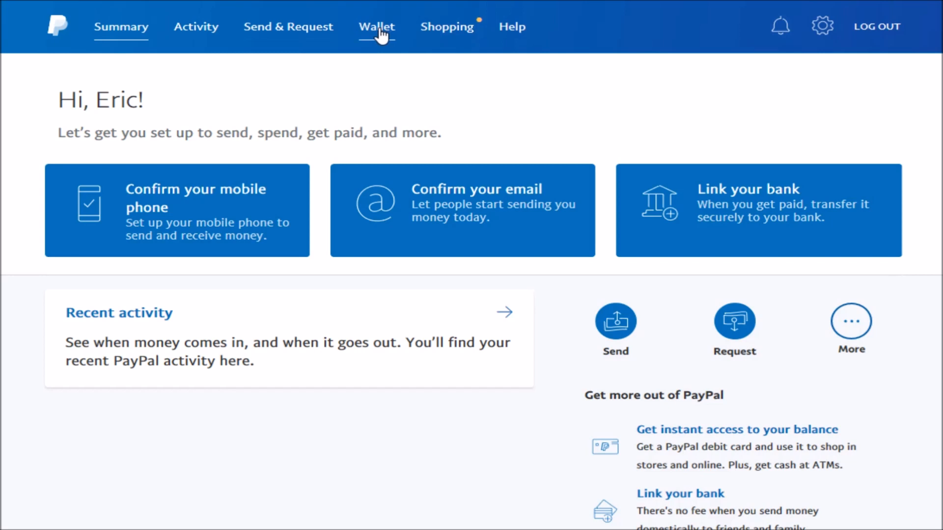
mouse_move(382, 37)
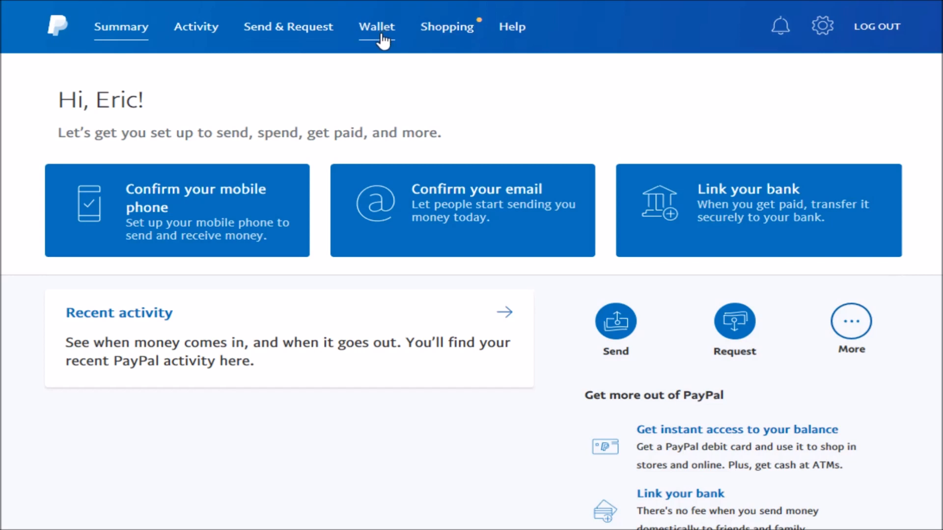
- Go to the Wallet and start linking a new debit or credit card
click(376, 26)
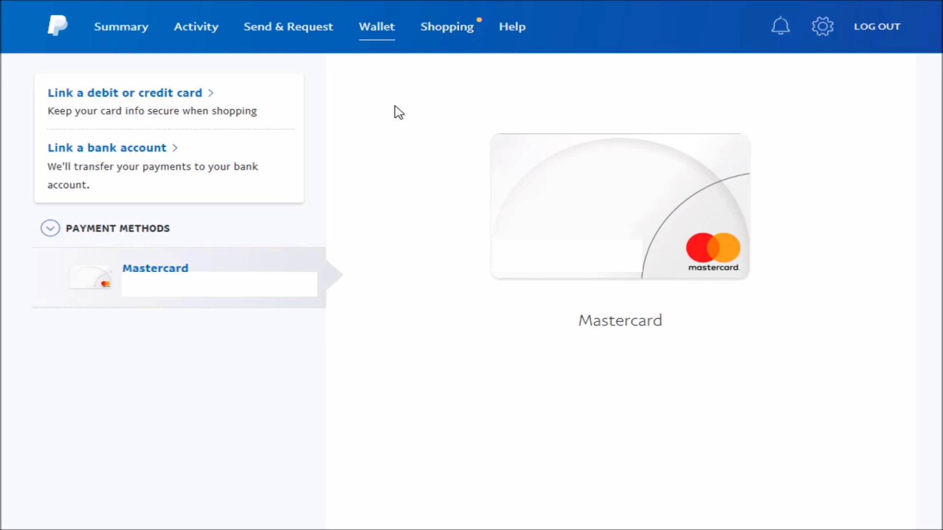
mouse_move(93, 117)
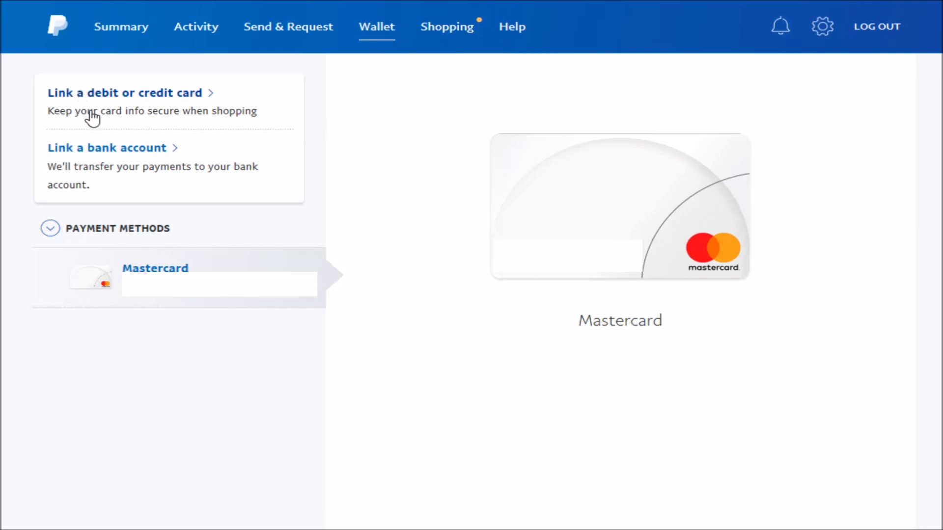
mouse_move(164, 112)
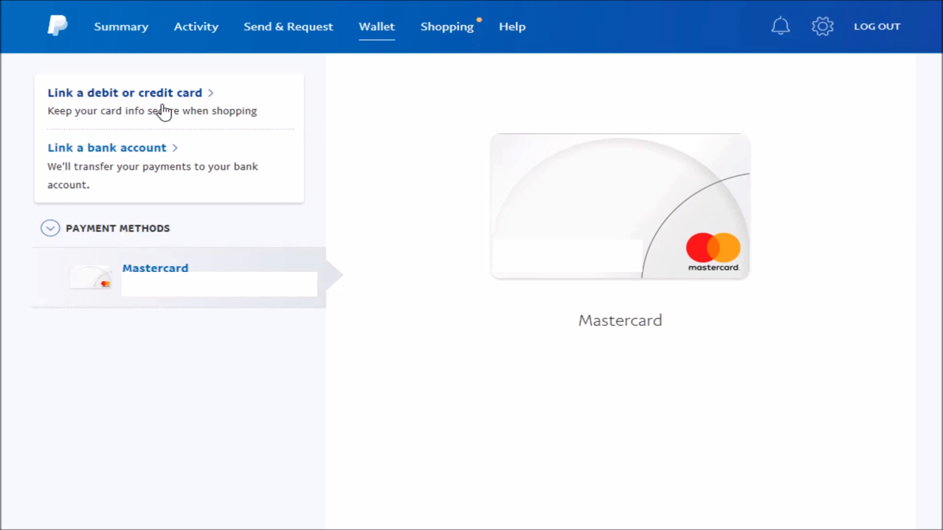
click(124, 92)
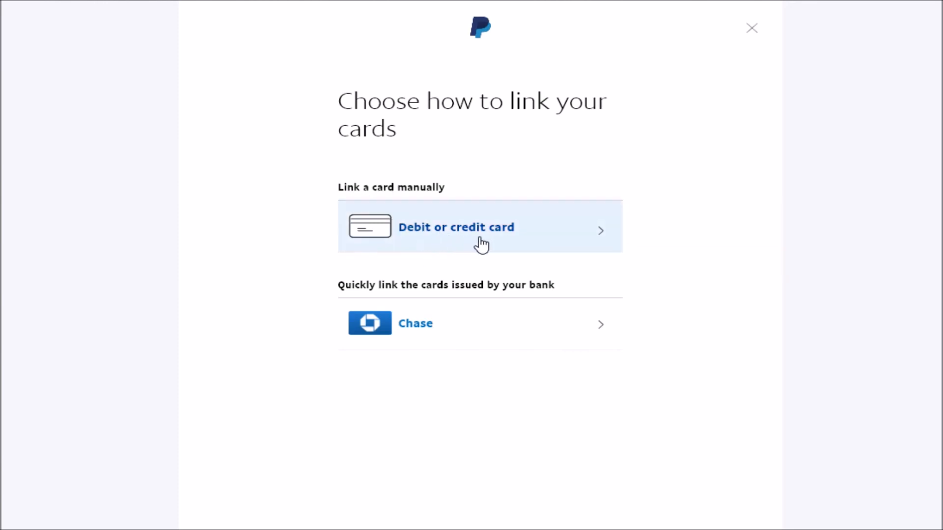
- Choose manual card entry and set the card type to American Express
click(480, 227)
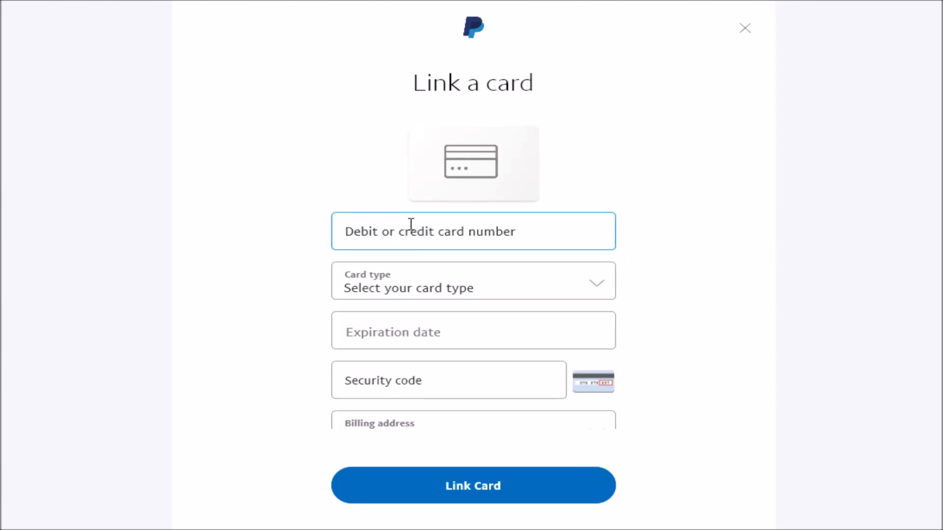
click(472, 280)
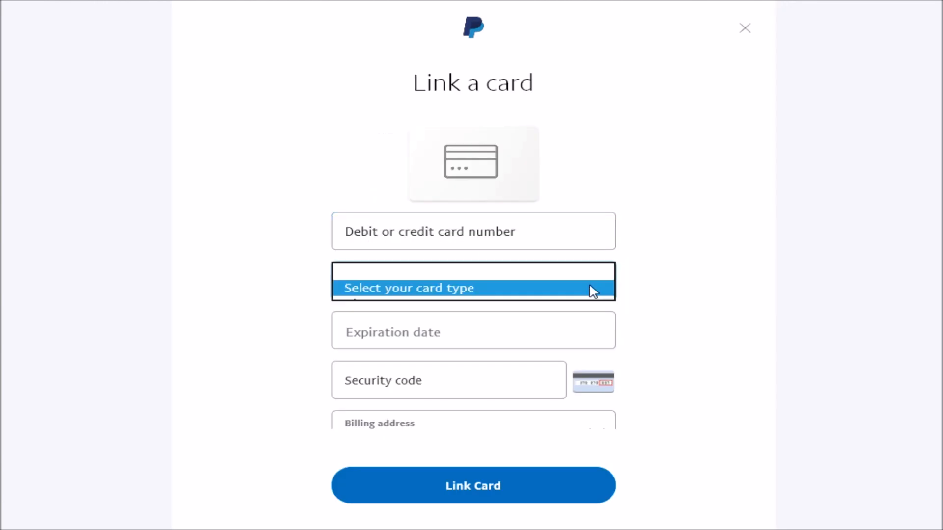
click(472, 287)
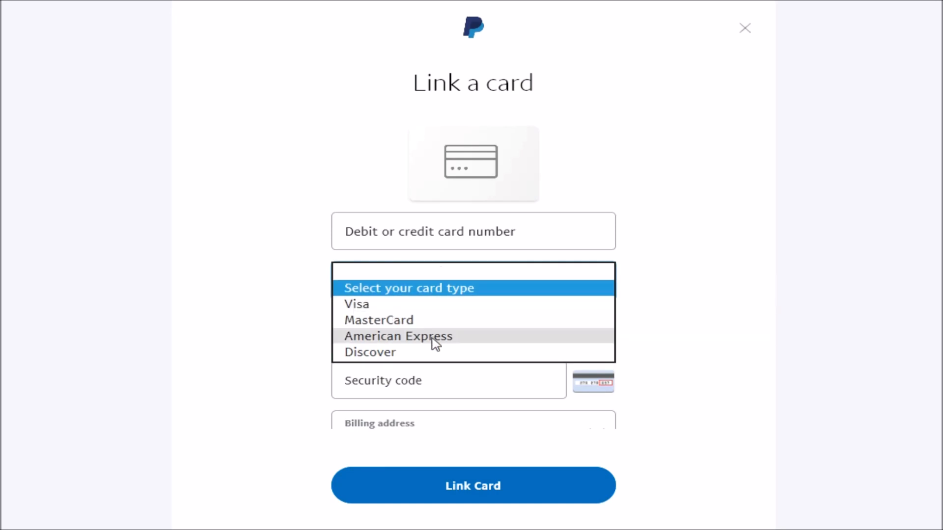
click(397, 336)
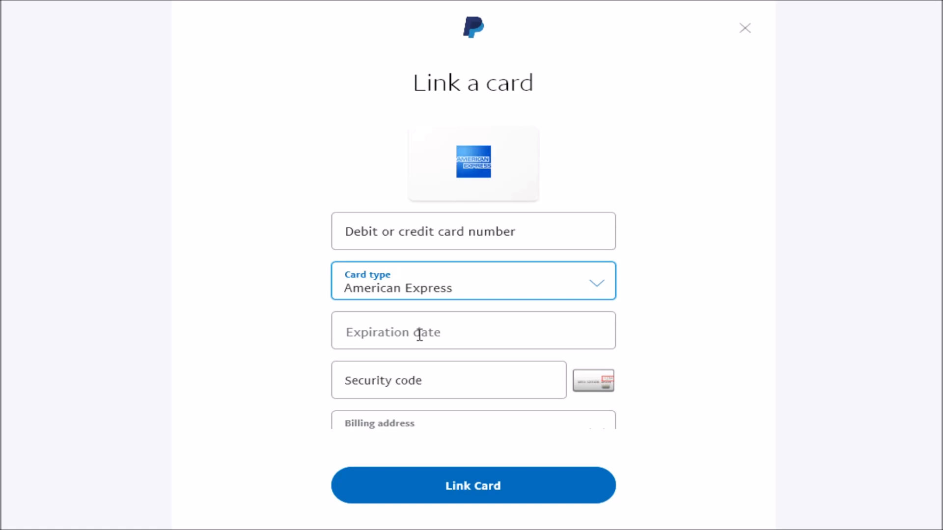
click(447, 379)
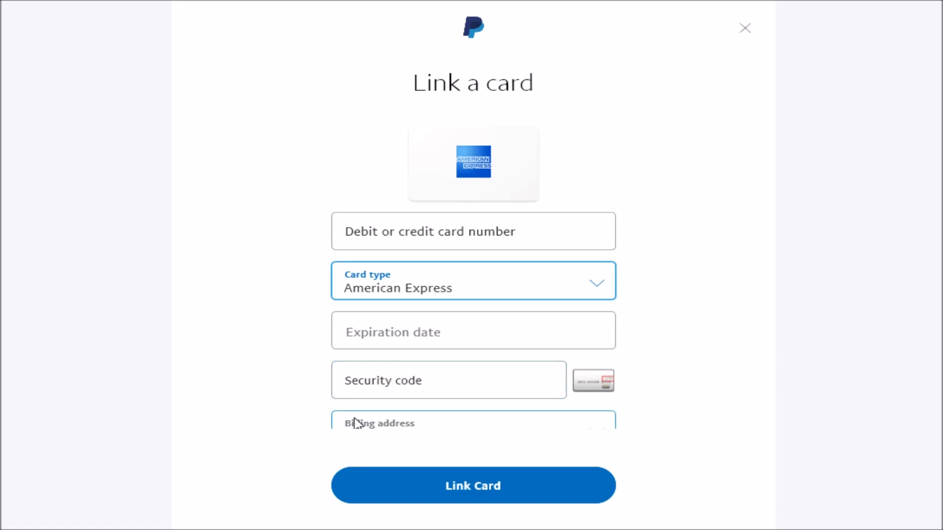
mouse_move(419, 423)
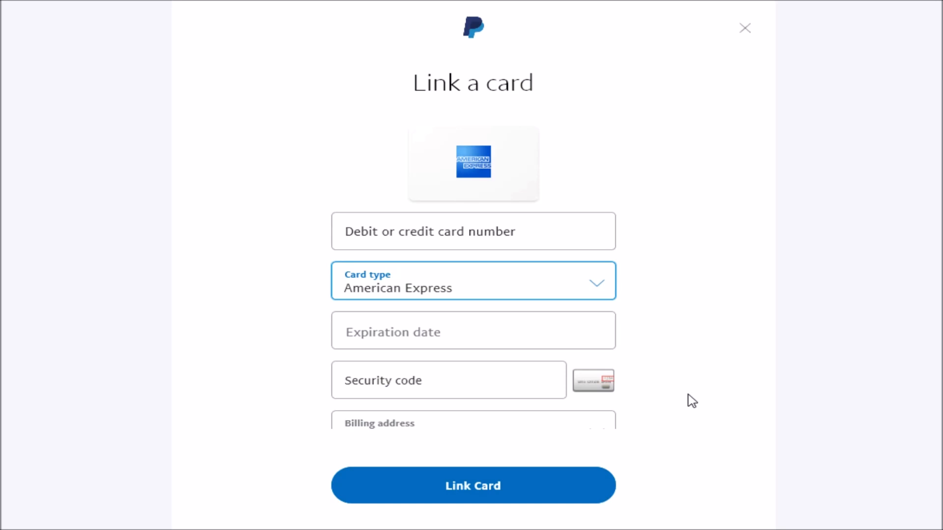
mouse_move(675, 404)
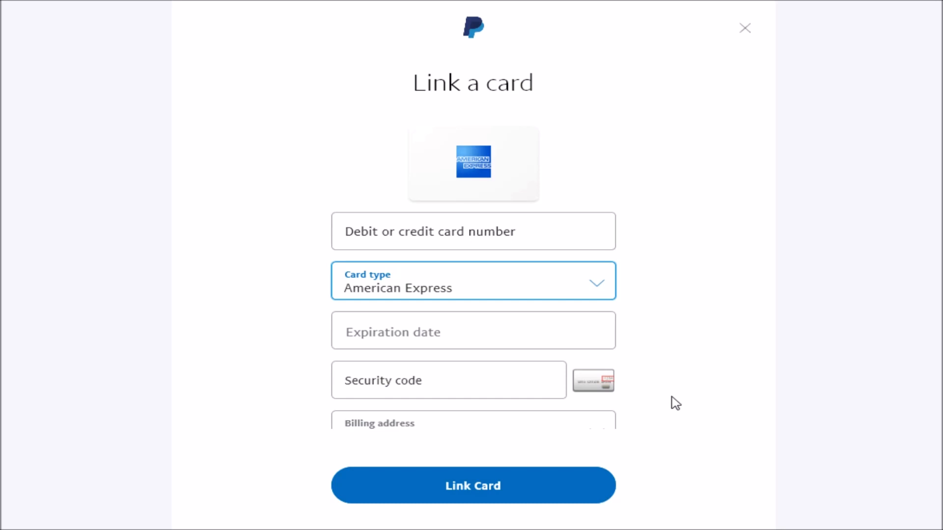
mouse_move(681, 402)
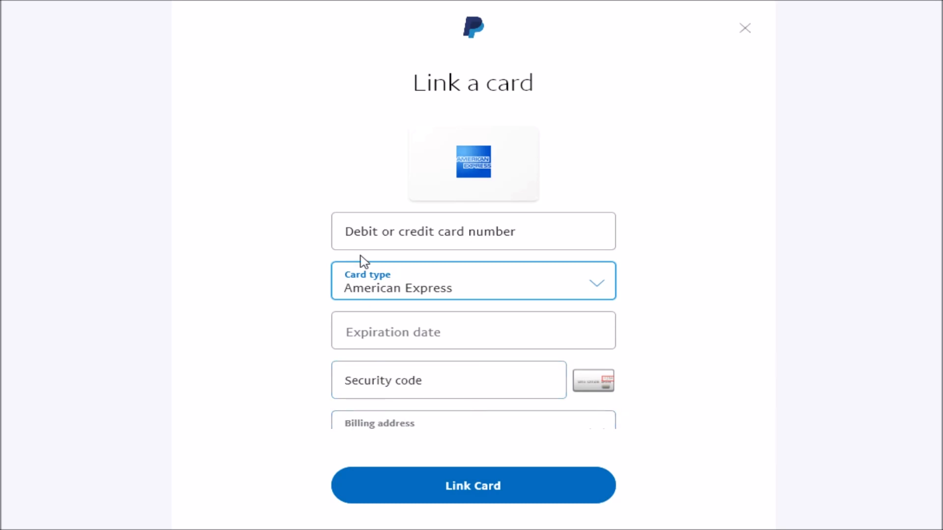
mouse_move(472, 485)
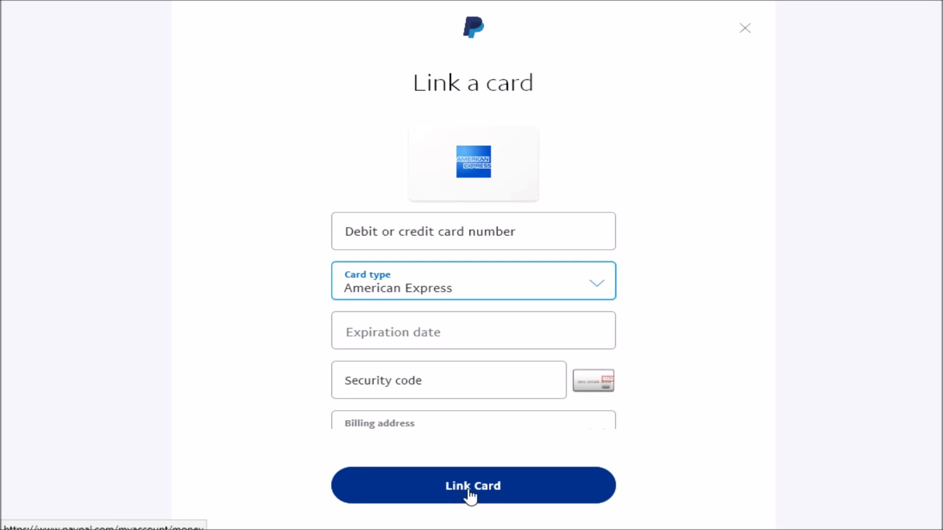
- Link the American Express card and dismiss the text confirmation to return to the Wallet
click(472, 485)
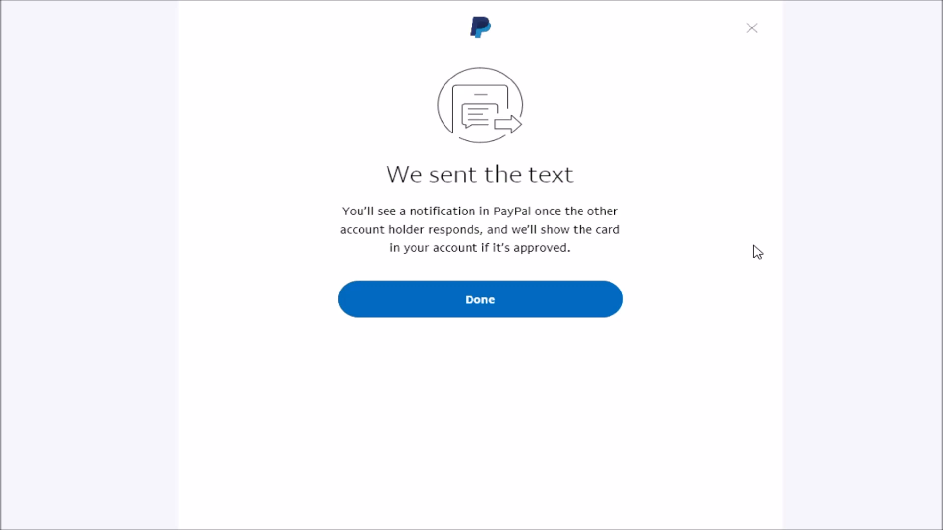
mouse_move(639, 288)
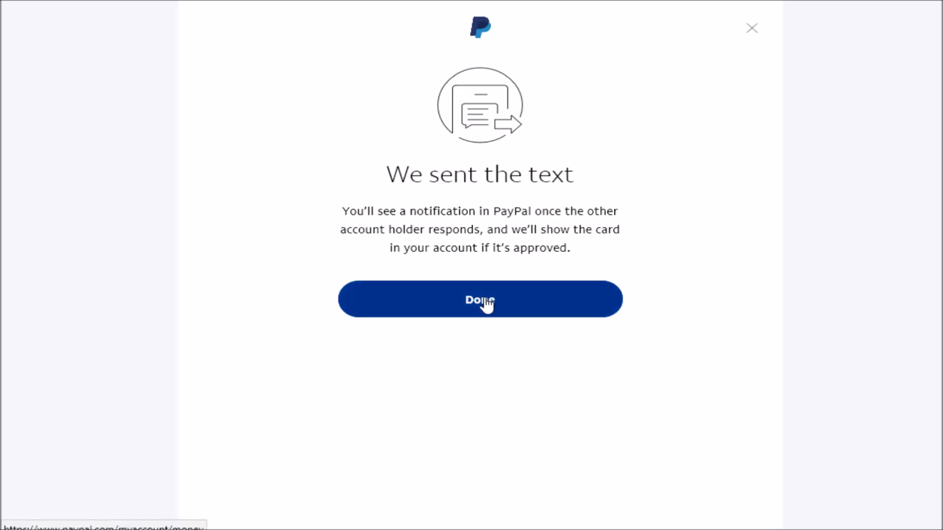
click(480, 300)
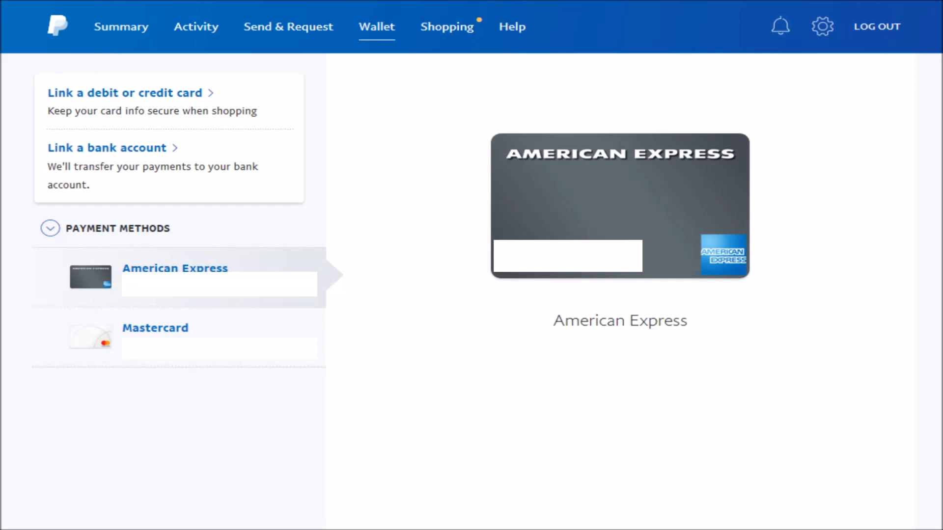
mouse_move(692, 224)
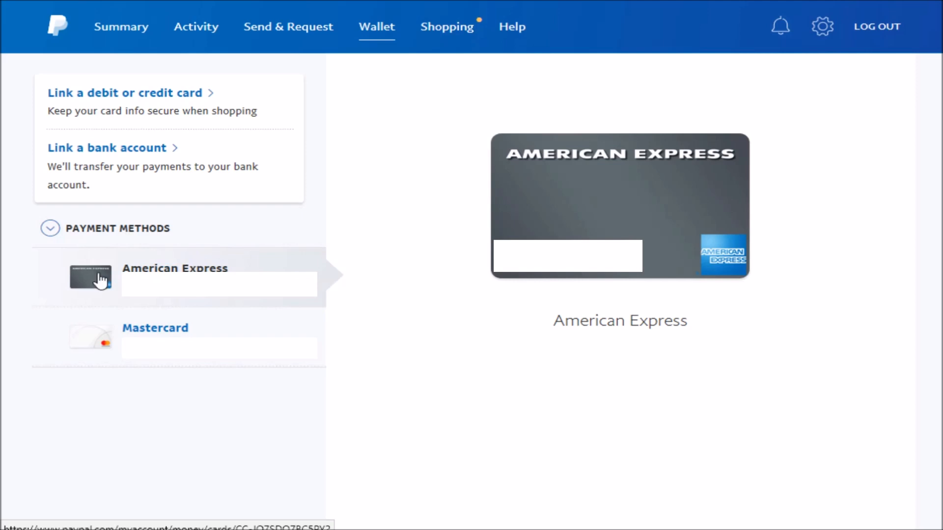
mouse_move(122, 314)
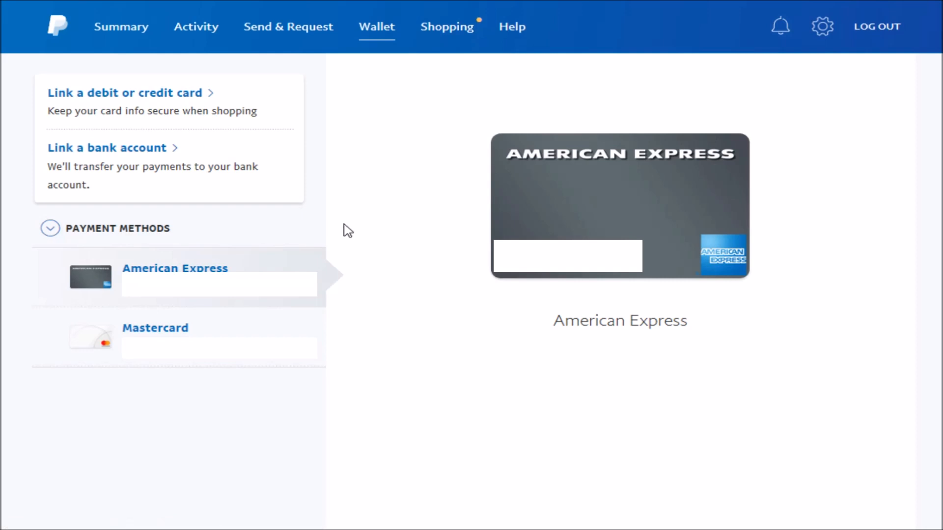
mouse_move(356, 215)
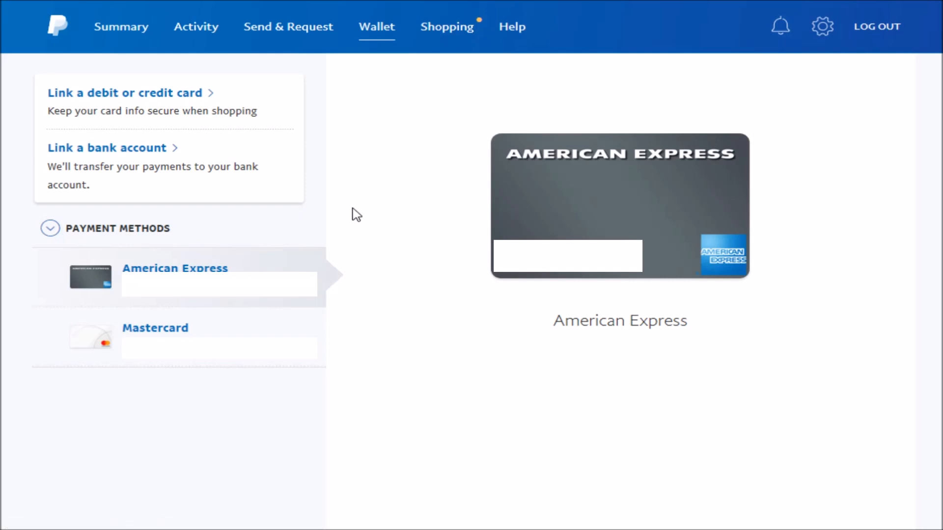